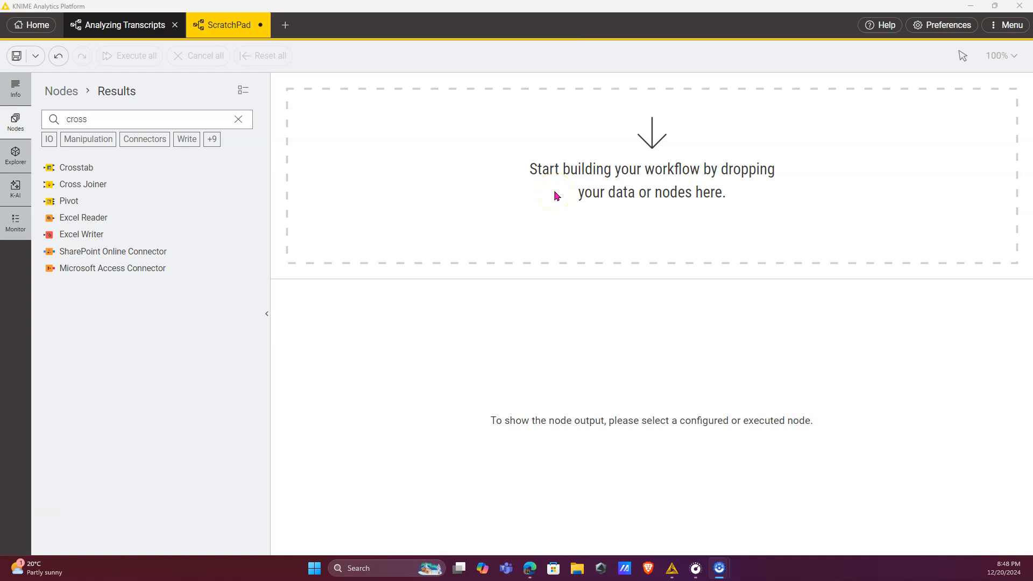
- Search the node repository for "exc" to list Excel Reader and other Excel nodes
click(238, 119)
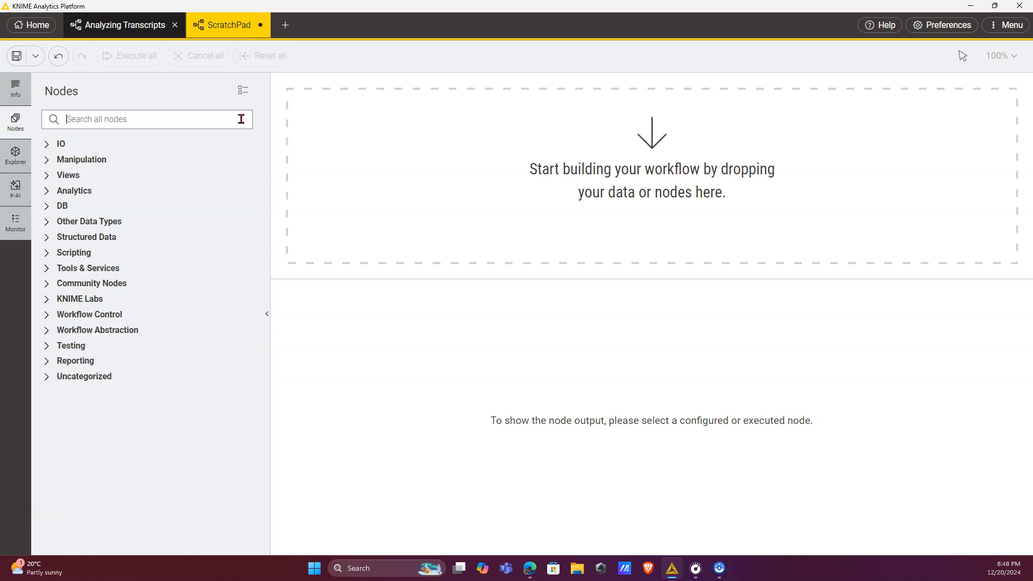
text(e)
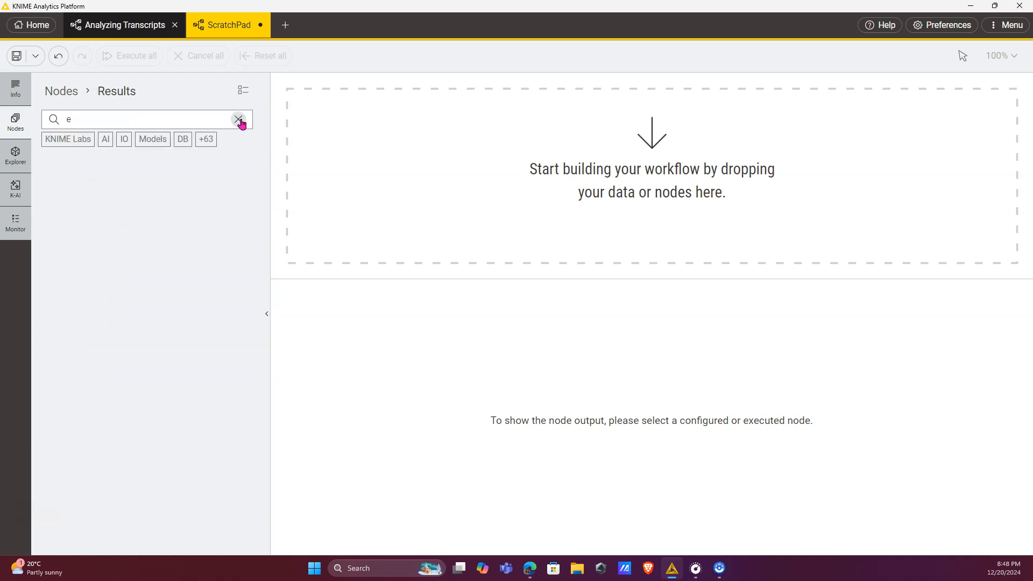
text(xc)
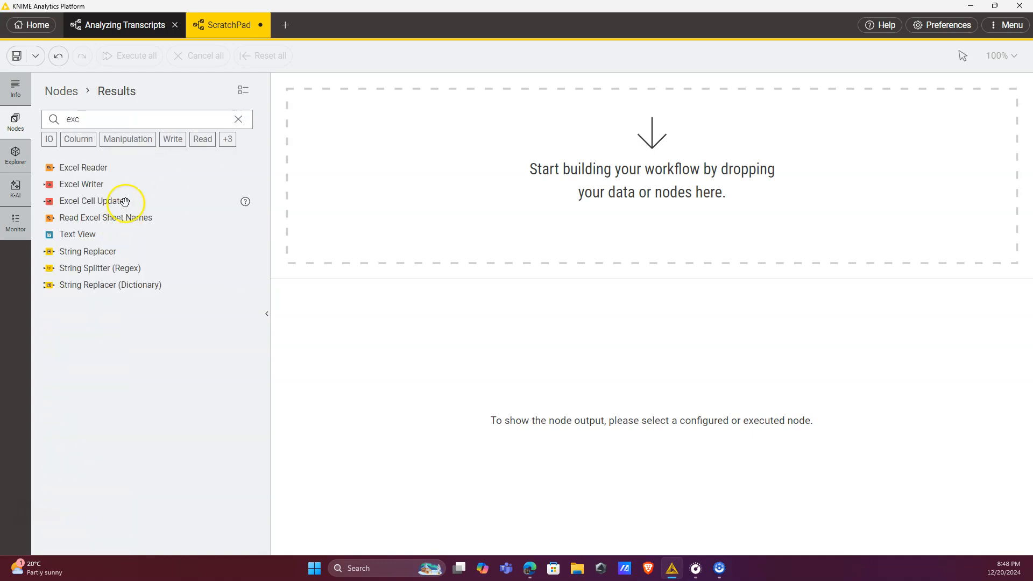
- Add an Excel Reader reading US Trip Expenses.xlsx with the sheet selected by name
drag(82, 167, 417, 159)
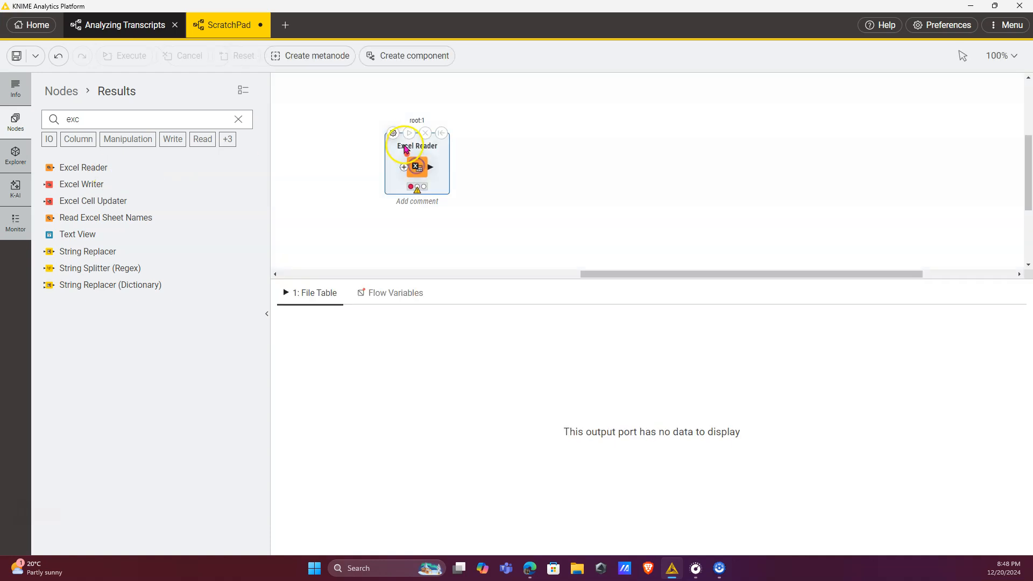
double_click(418, 158)
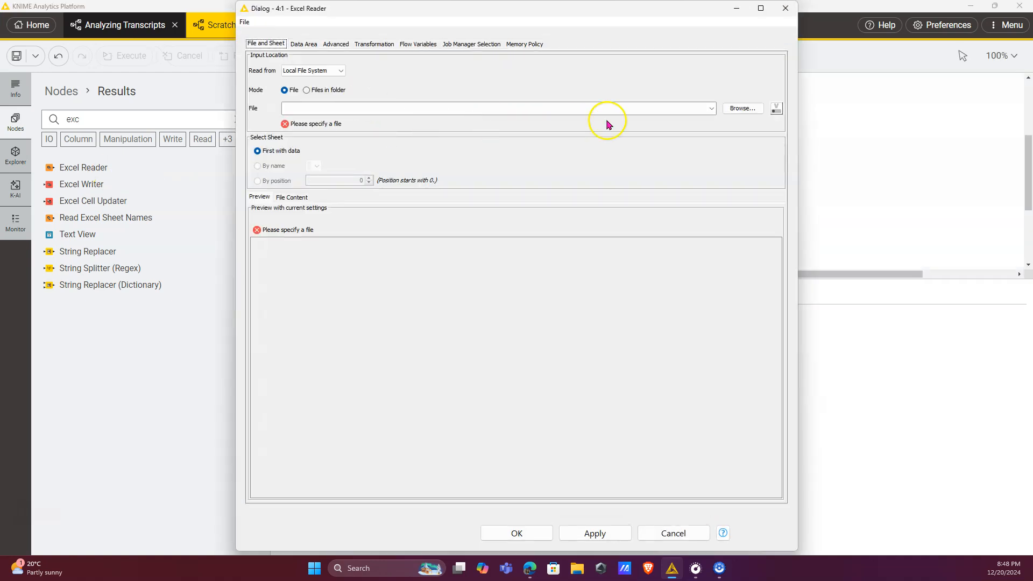
click(741, 107)
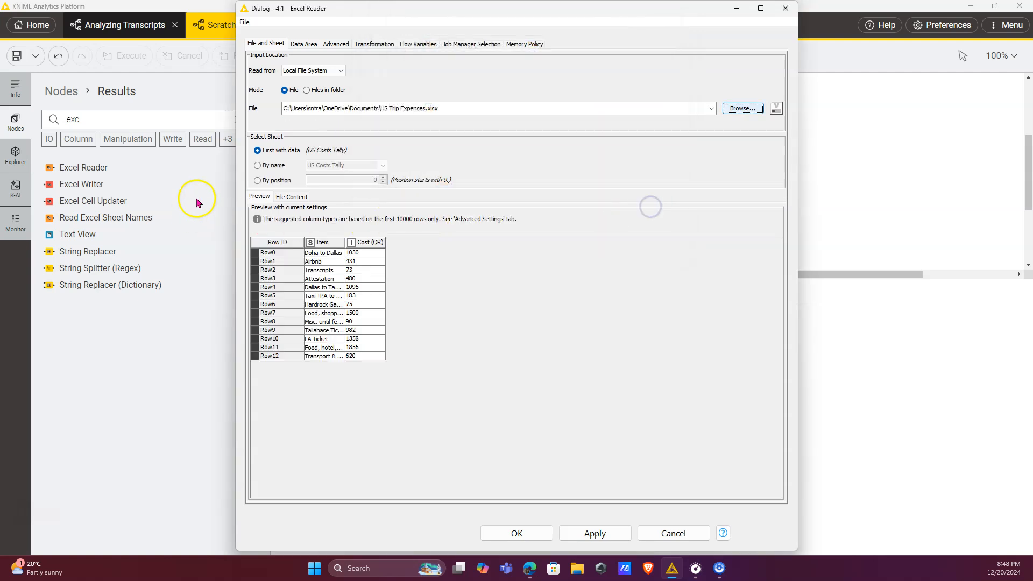
click(257, 166)
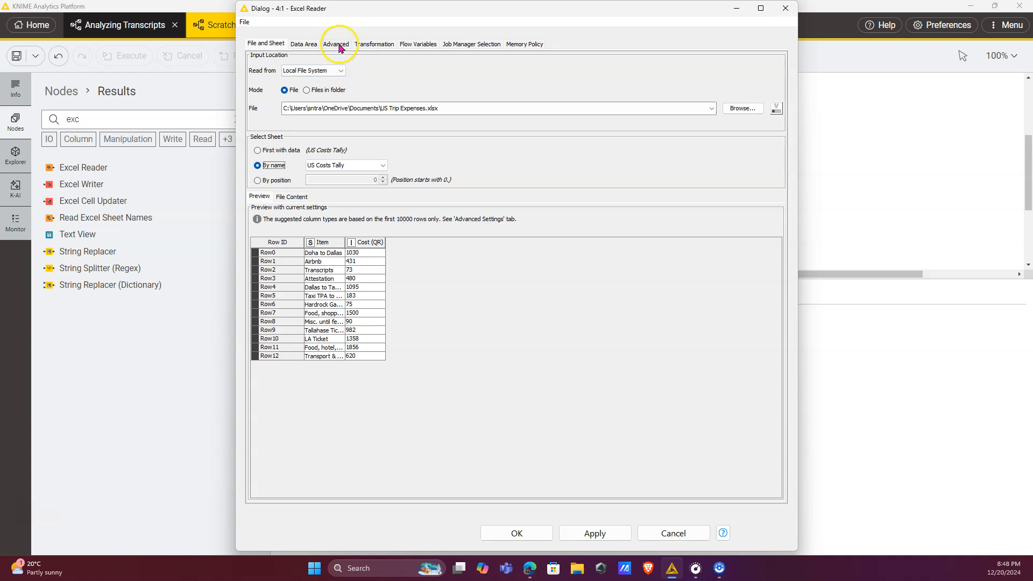
click(336, 44)
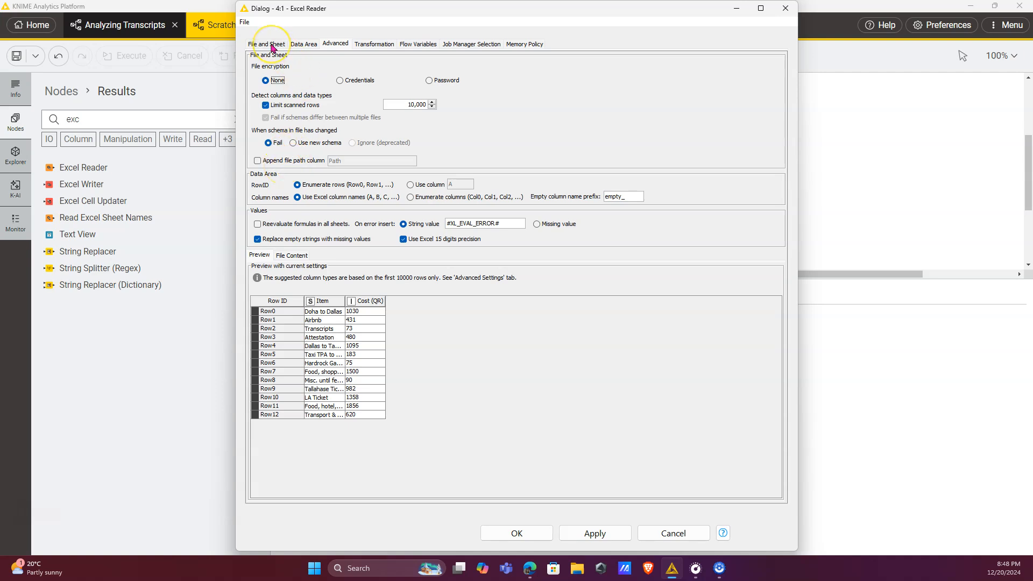
click(516, 532)
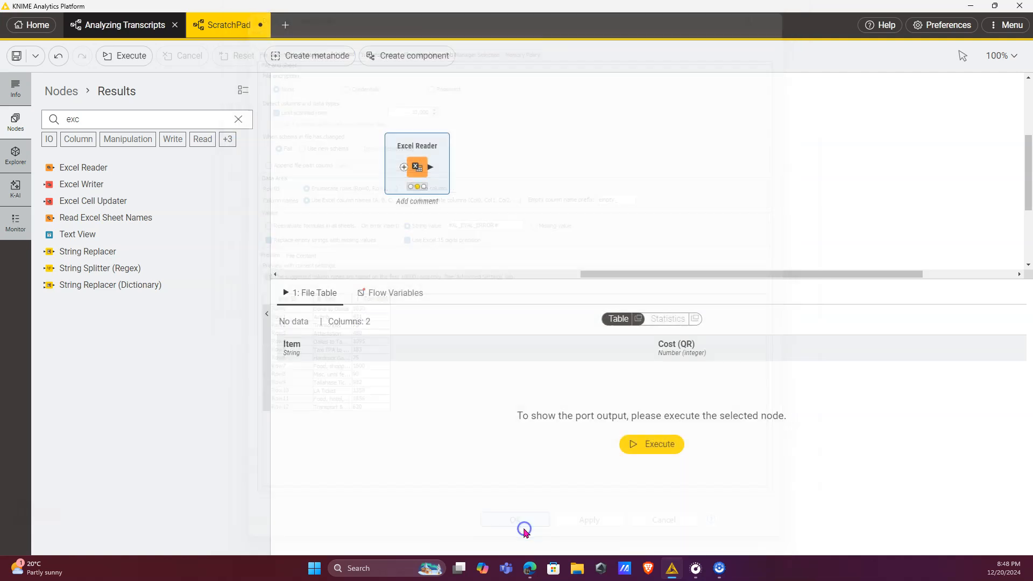
- Add a Read Excel Sheet Names node on US Trip Expenses.xlsx and execute both readers
click(516, 520)
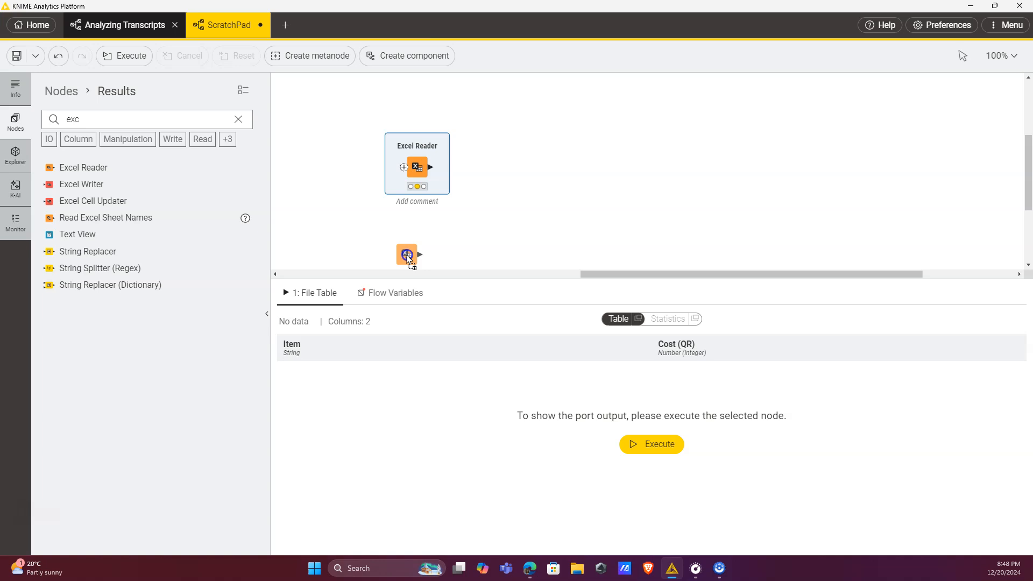
double_click(407, 255)
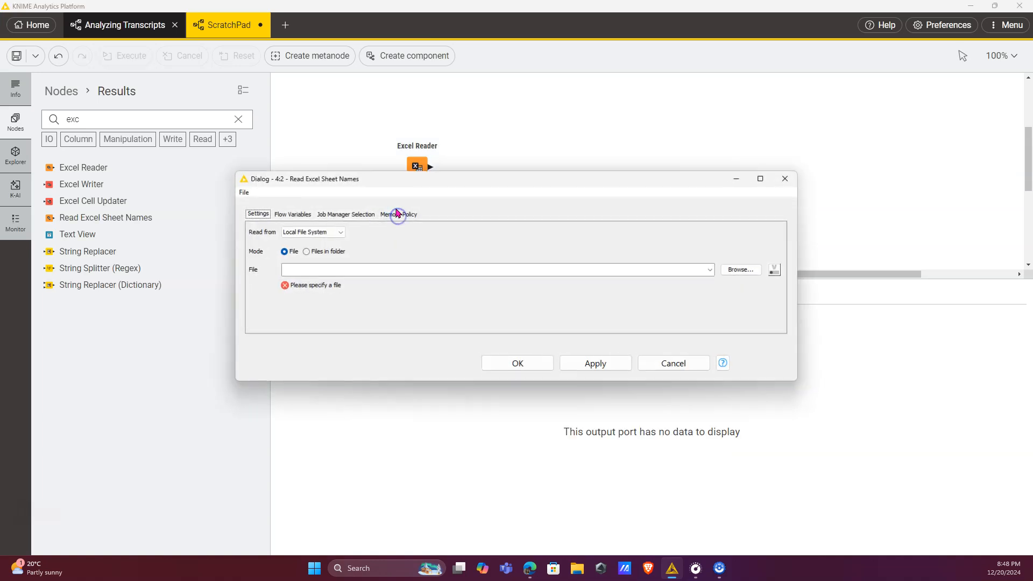
click(741, 269)
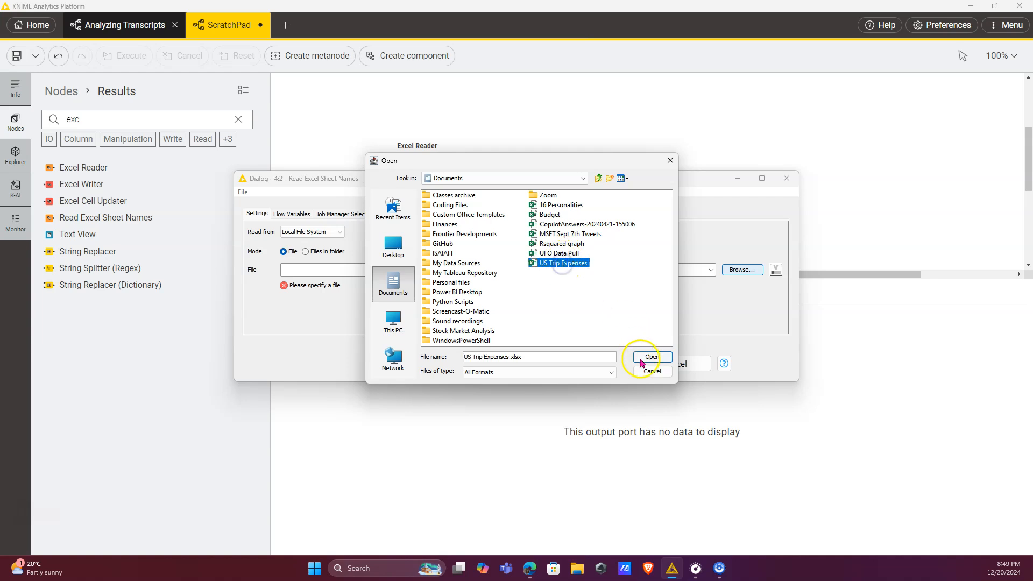
click(651, 356)
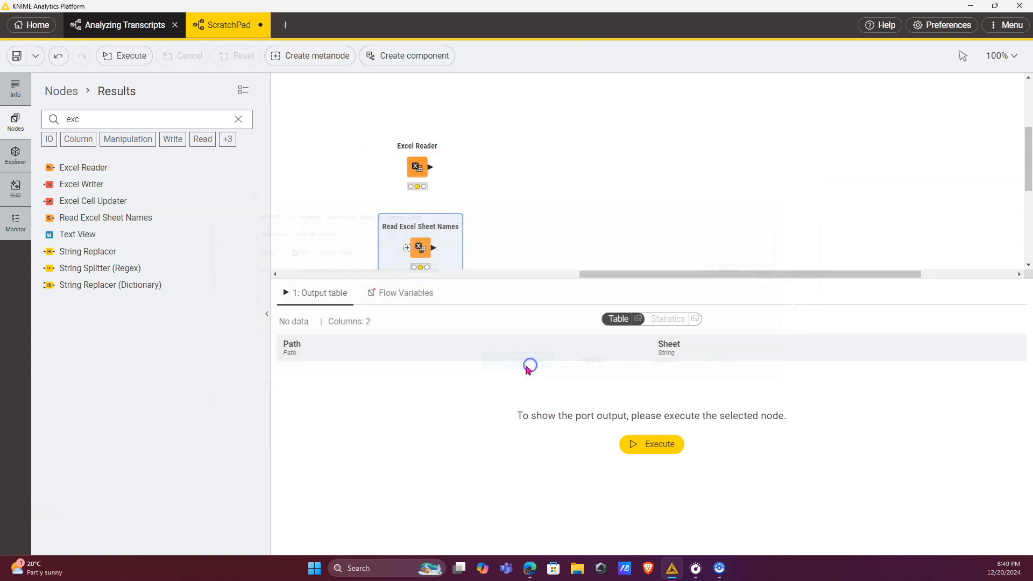
click(652, 443)
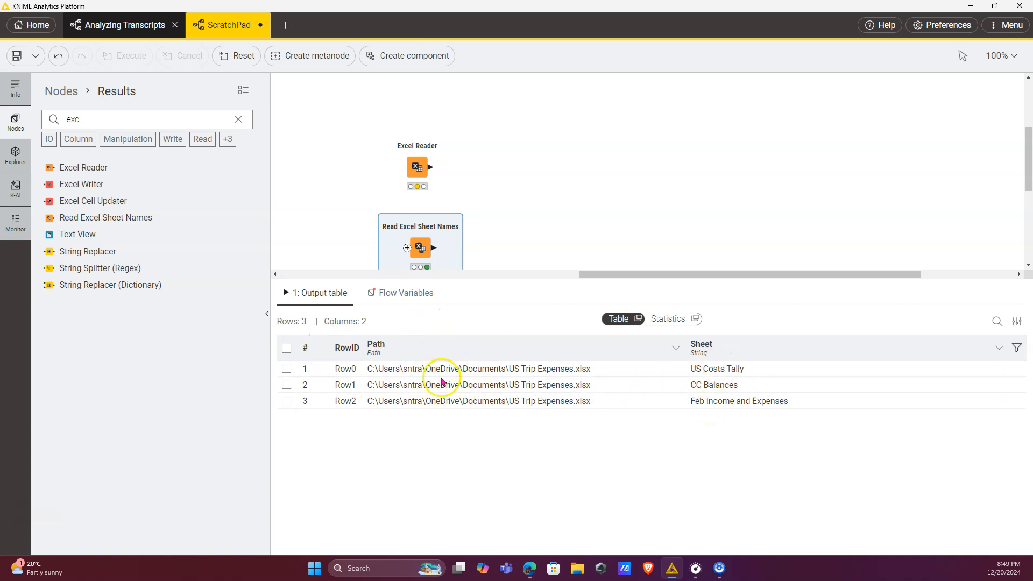
click(717, 368)
text(r)
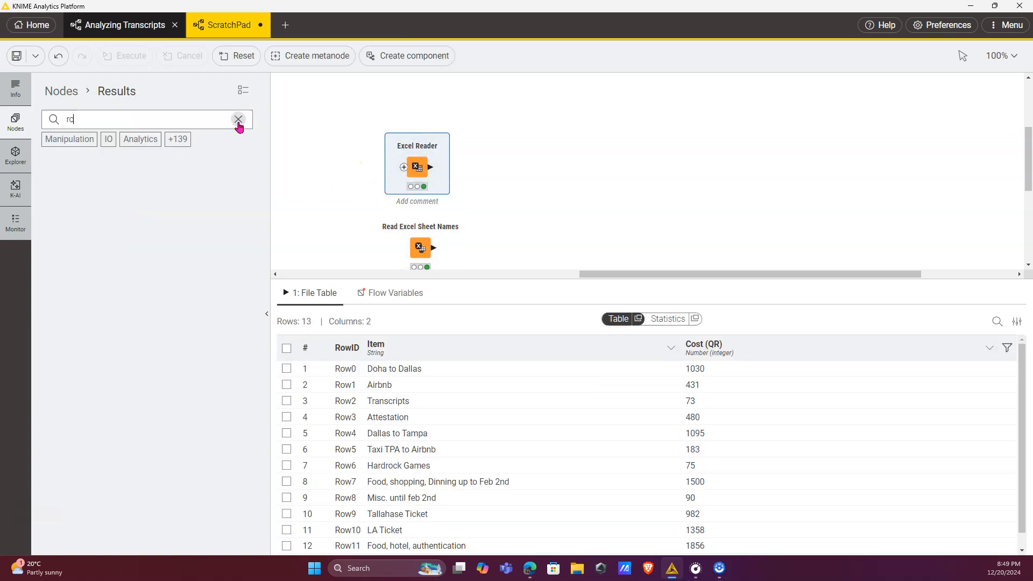
- Add a Row Filter keeping rows where Sheet equals "US Costs Tally" and execute it
text(ow)
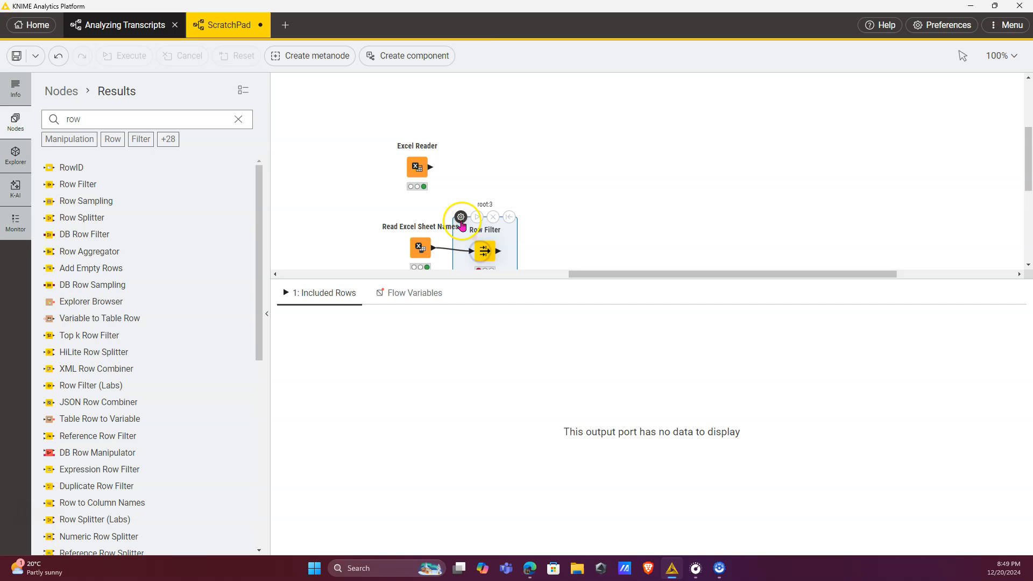
click(459, 217)
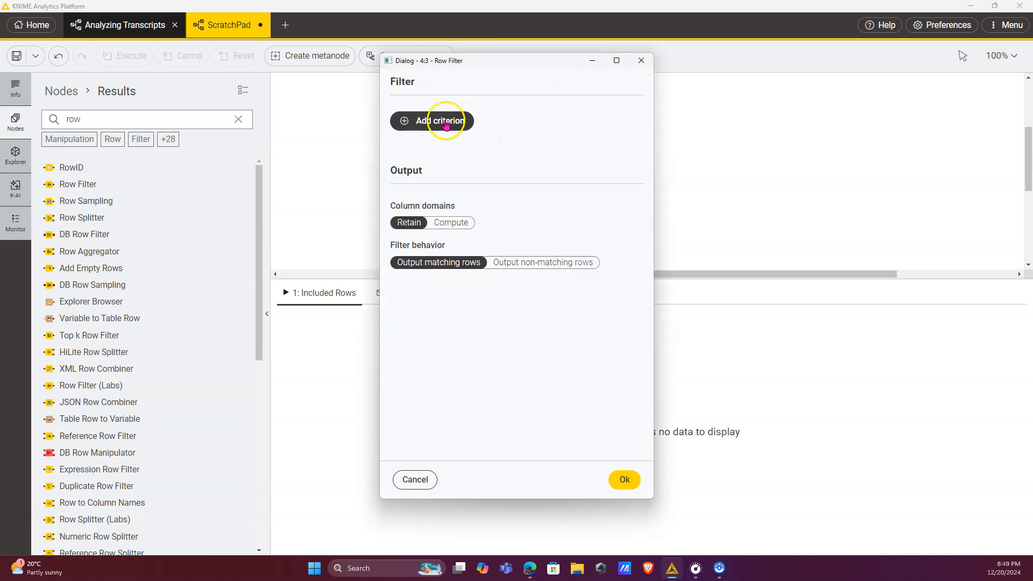
click(432, 121)
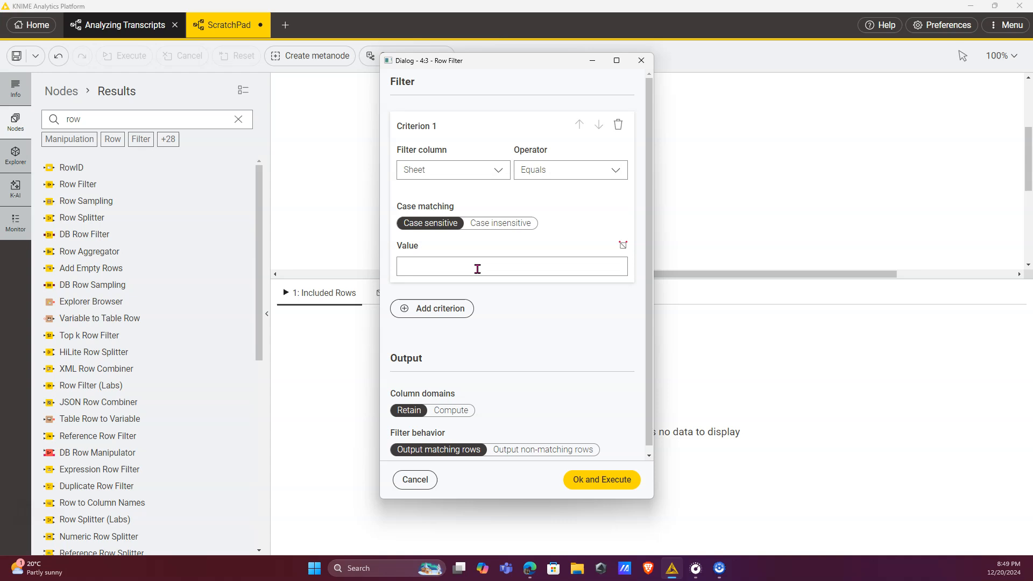
text(US Costs Tally)
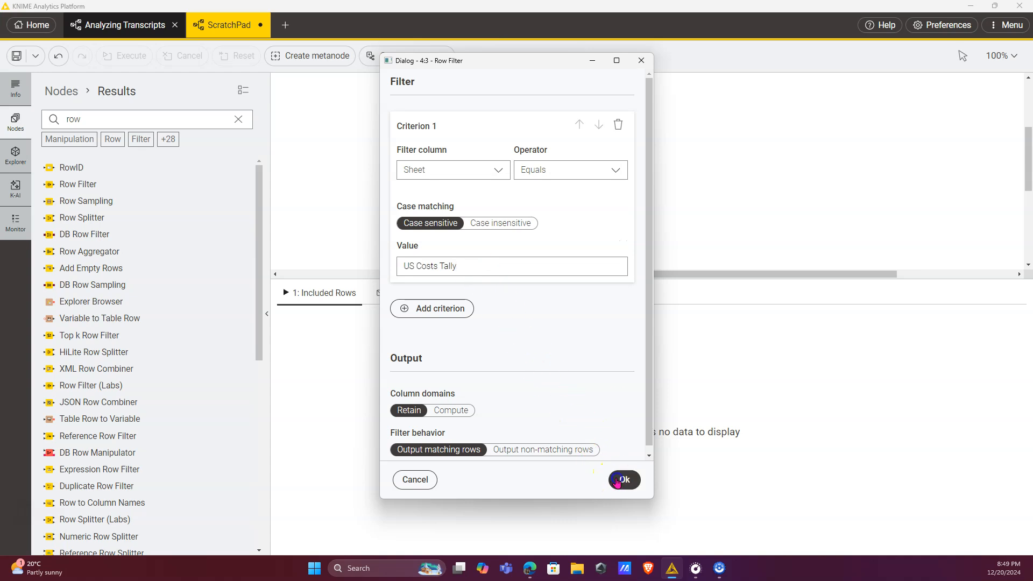
click(623, 480)
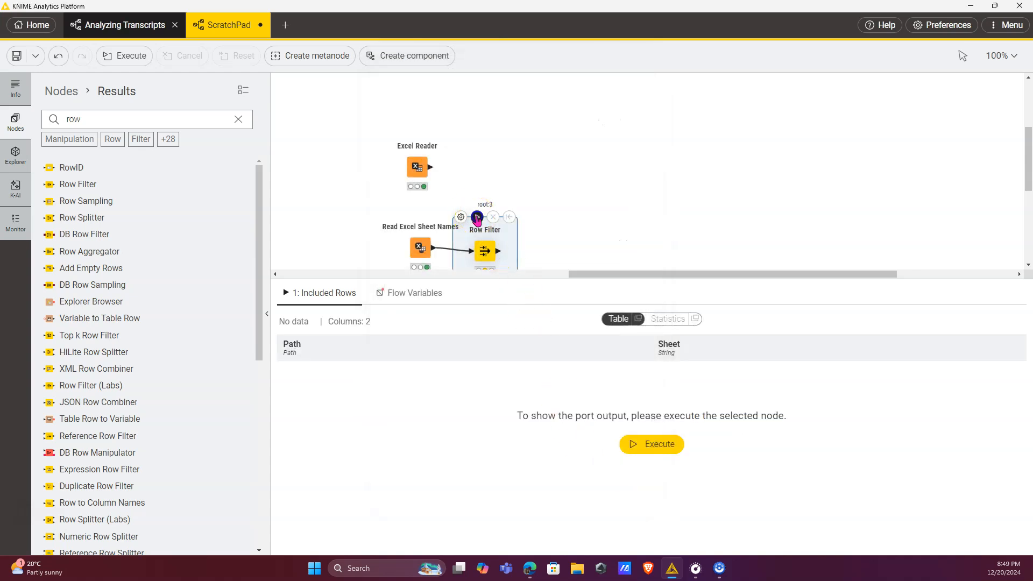
click(651, 443)
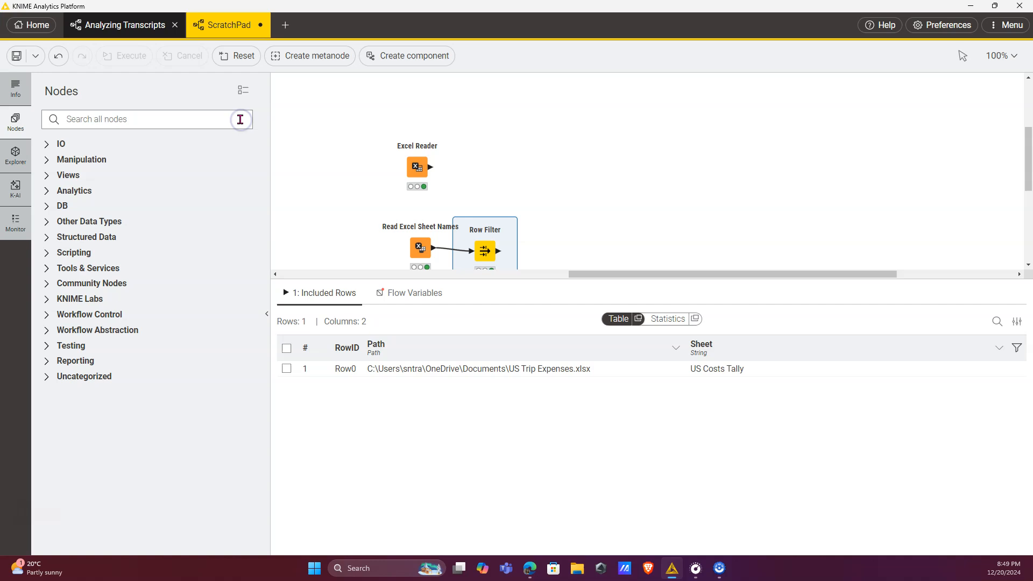
- Search for the Cross Joiner node to join expense rows with the filtered sheet row
text(cross)
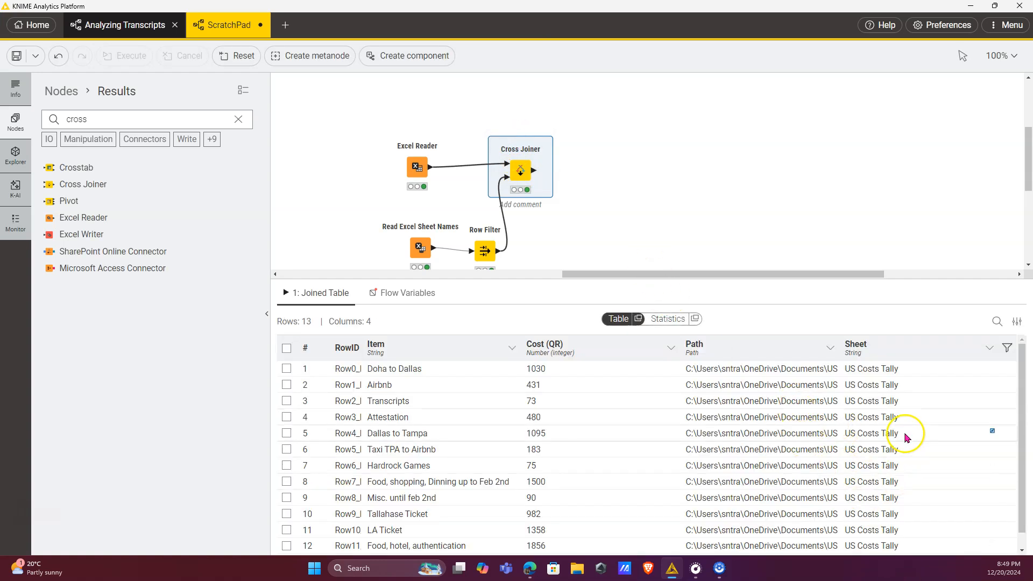
mouse_move(861, 466)
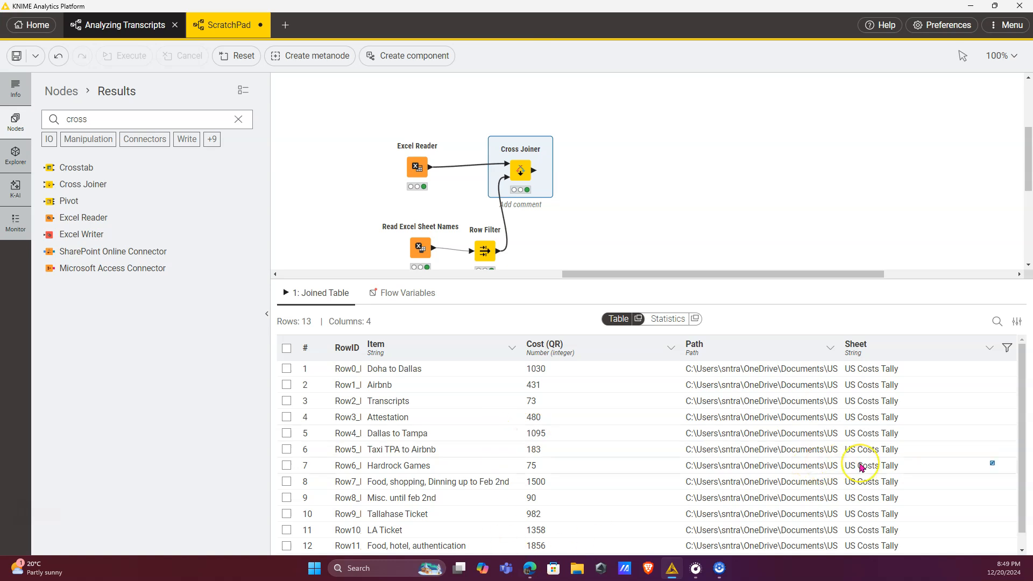